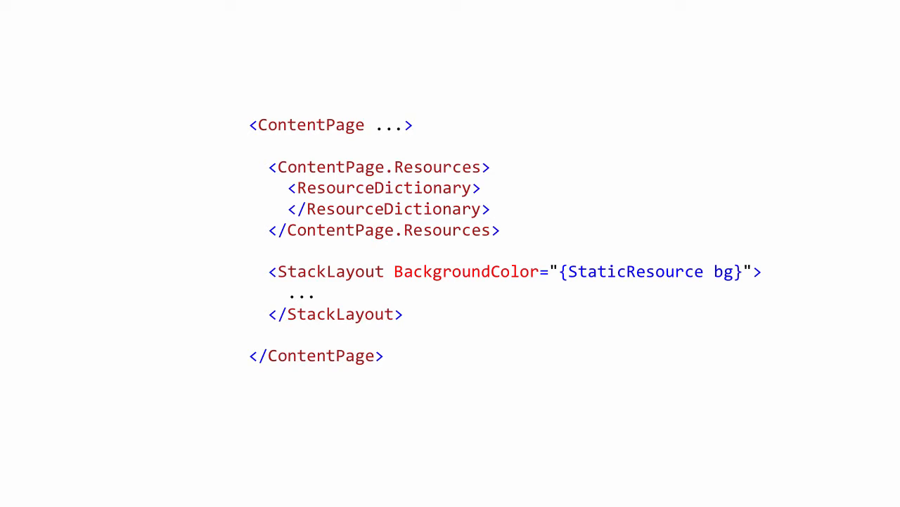
Switch the demo to the Blue scheme and rotate the square partway with the slider
{"action": "double_click", "coordinate": [633, 272]}
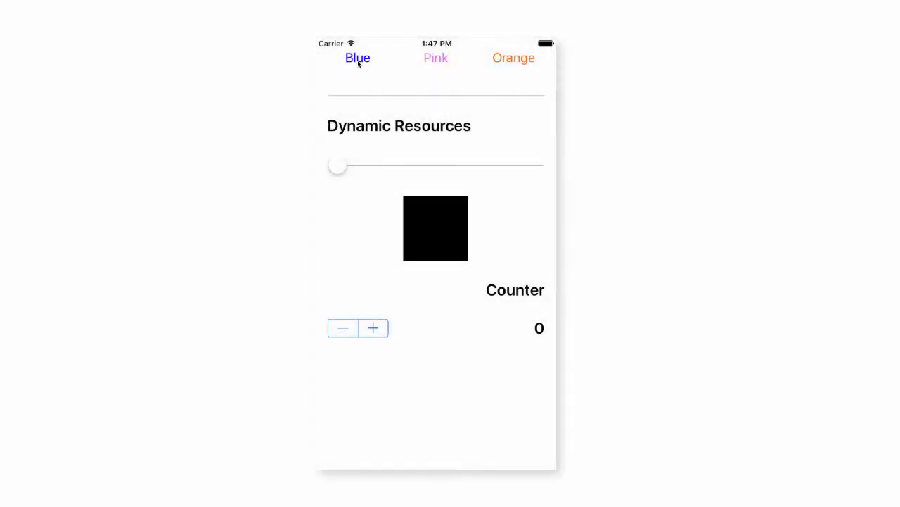
{"action": "left_click", "coordinate": [357, 58]}
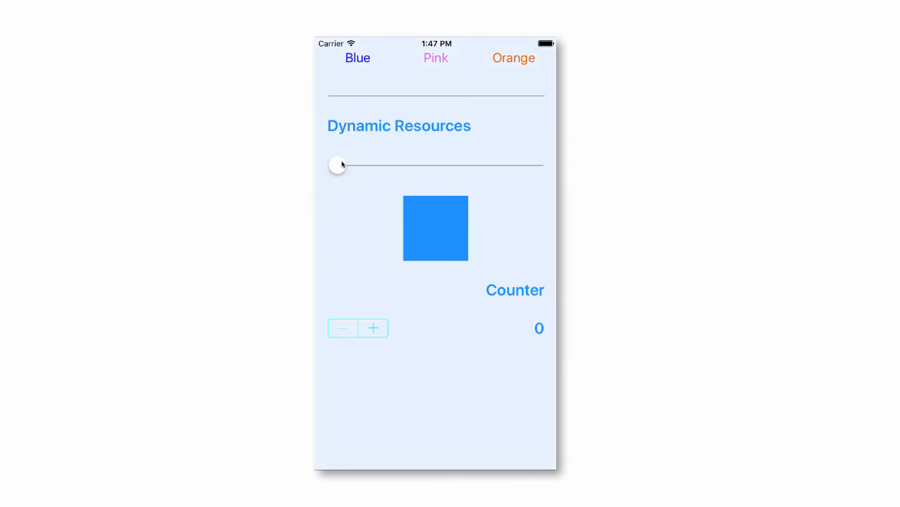
{"action": "left_click_drag", "start_coordinate": [337, 165], "coordinate": [399, 165]}
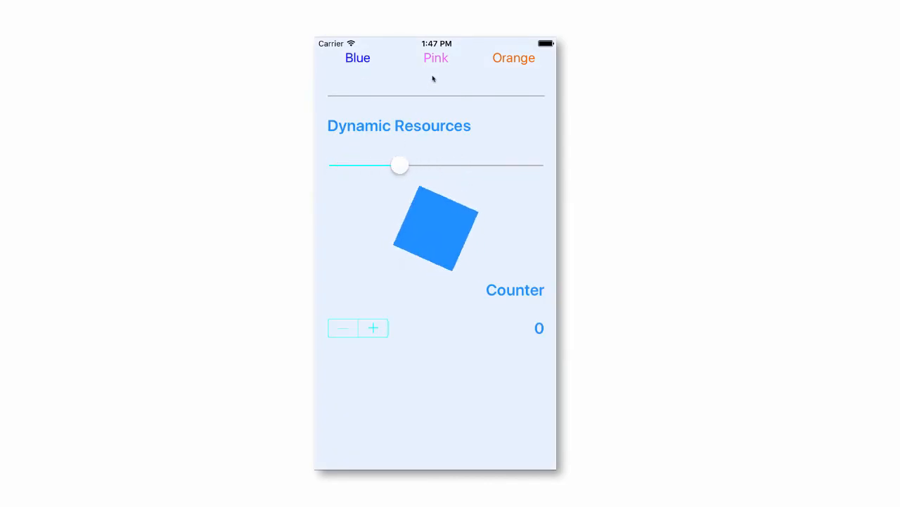
Switch to the Pink scheme, then to Orange, restyling the whole app each time
{"action": "left_click", "coordinate": [374, 328]}
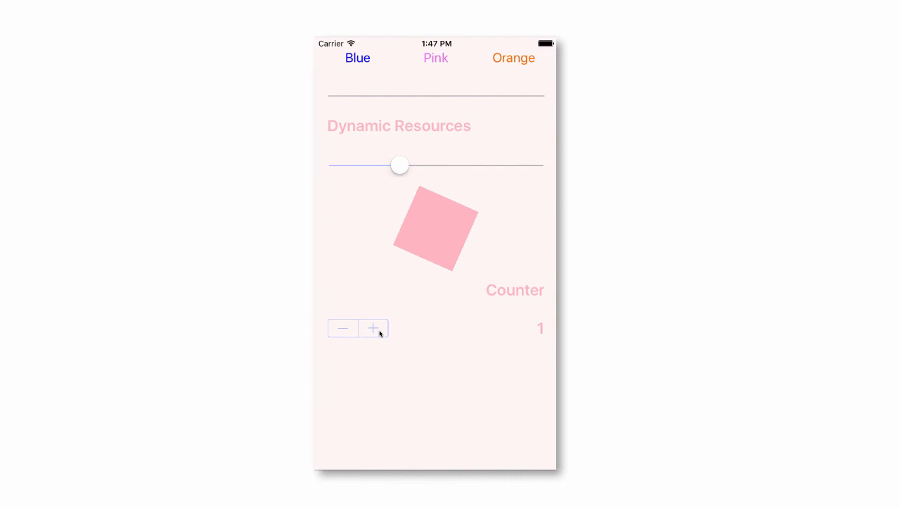
{"action": "left_click", "coordinate": [513, 58]}
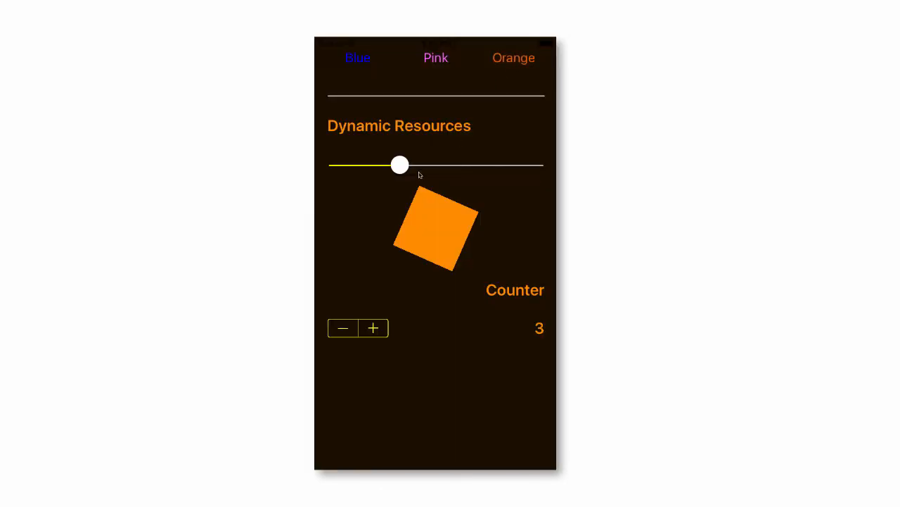